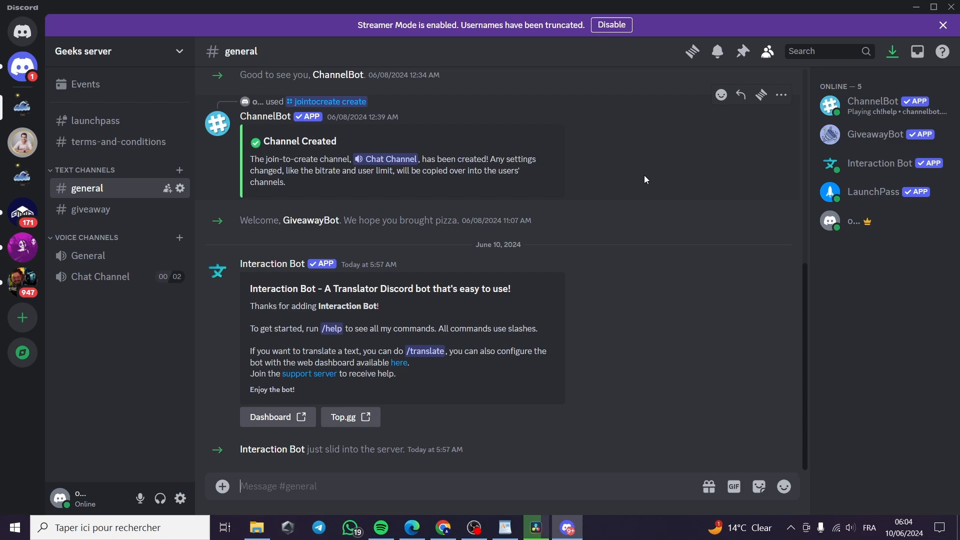
mouse_move(676, 207)
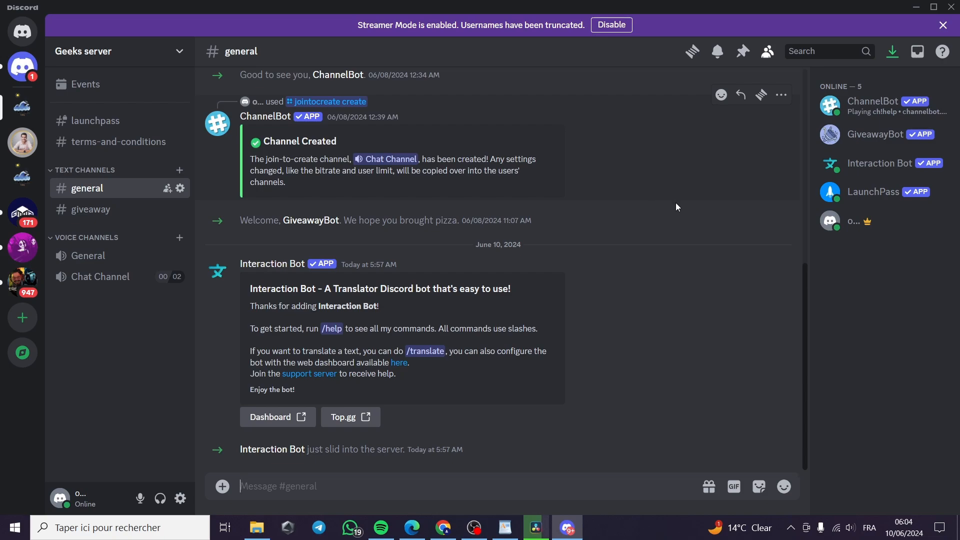
mouse_move(617, 306)
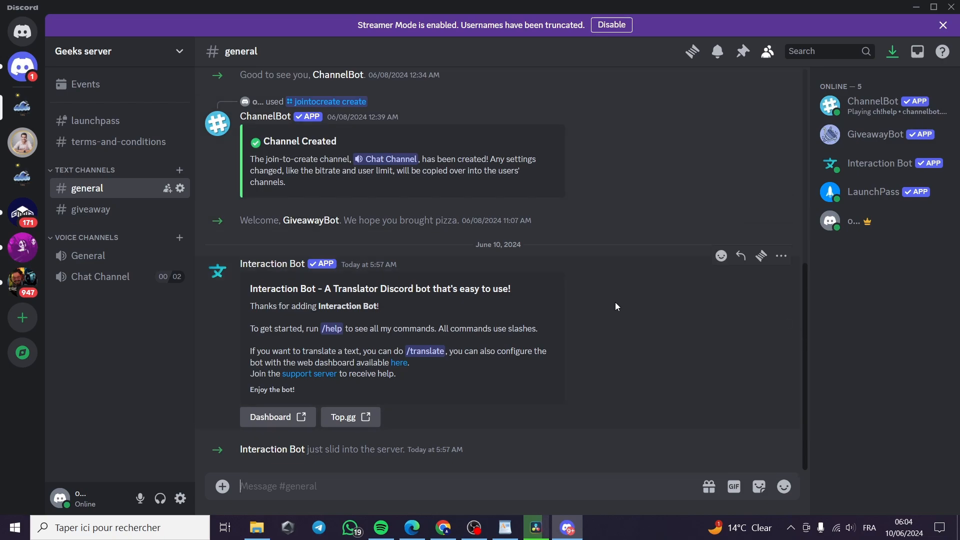
mouse_move(576, 255)
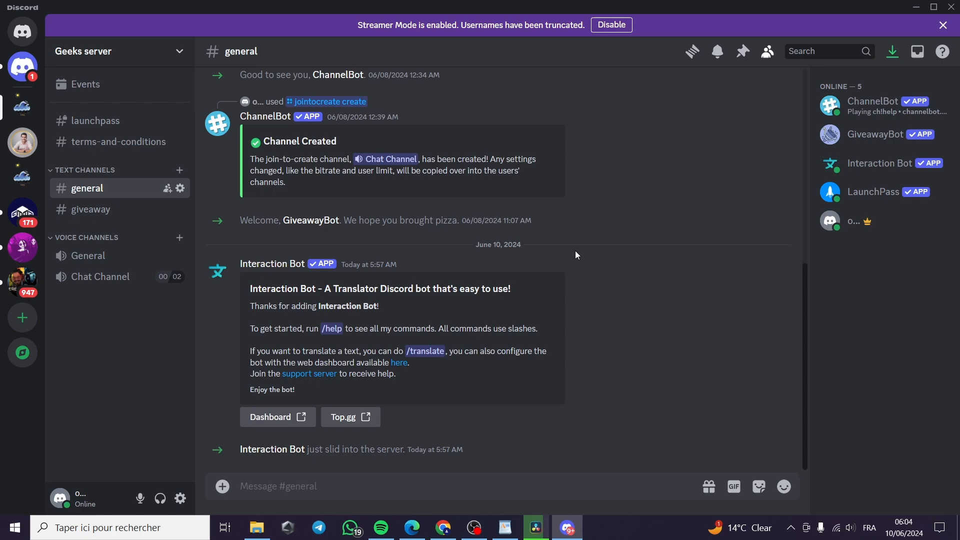
mouse_move(649, 217)
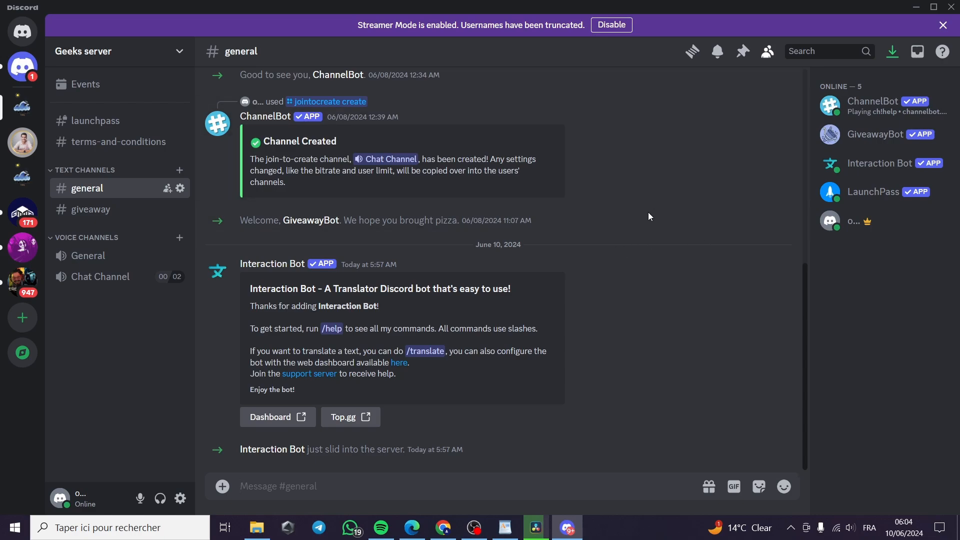
mouse_move(686, 306)
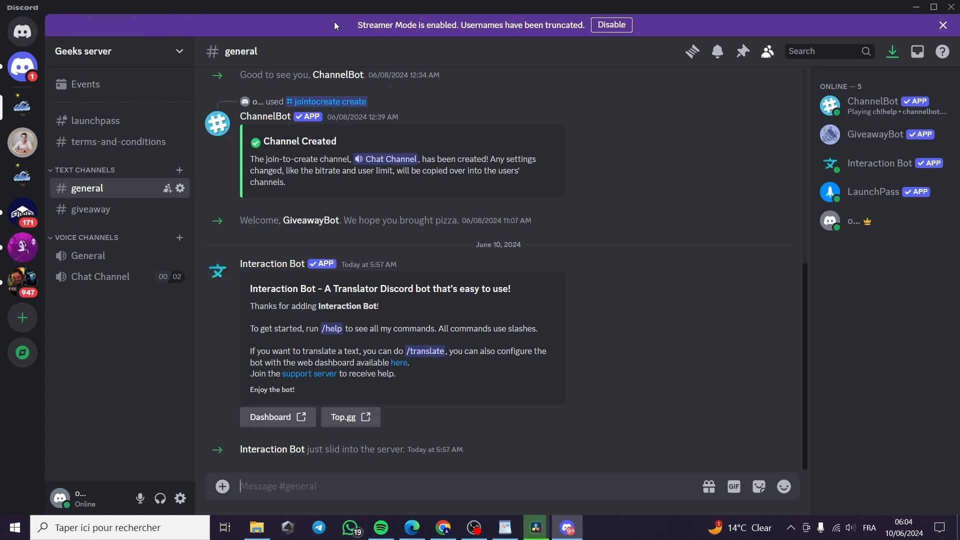
mouse_move(659, 233)
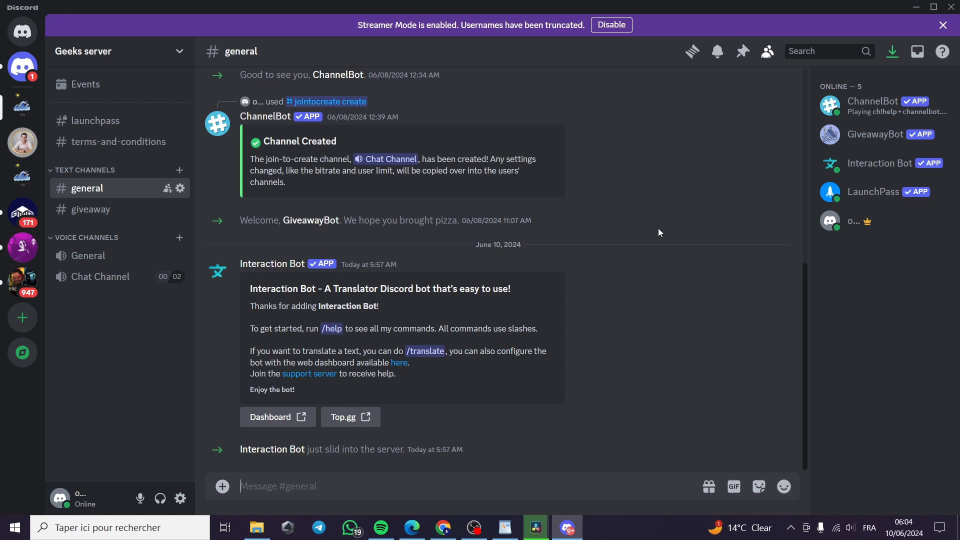
mouse_move(679, 315)
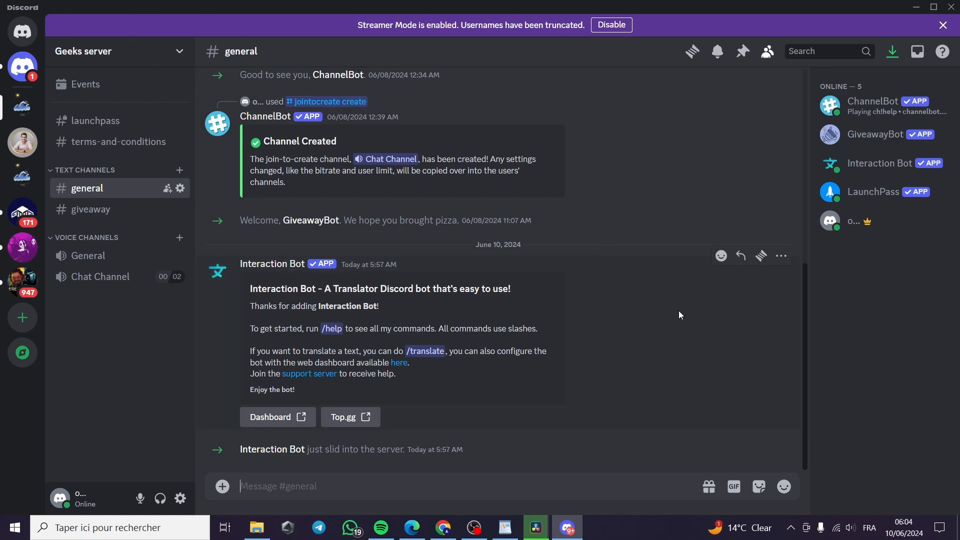
mouse_move(660, 301)
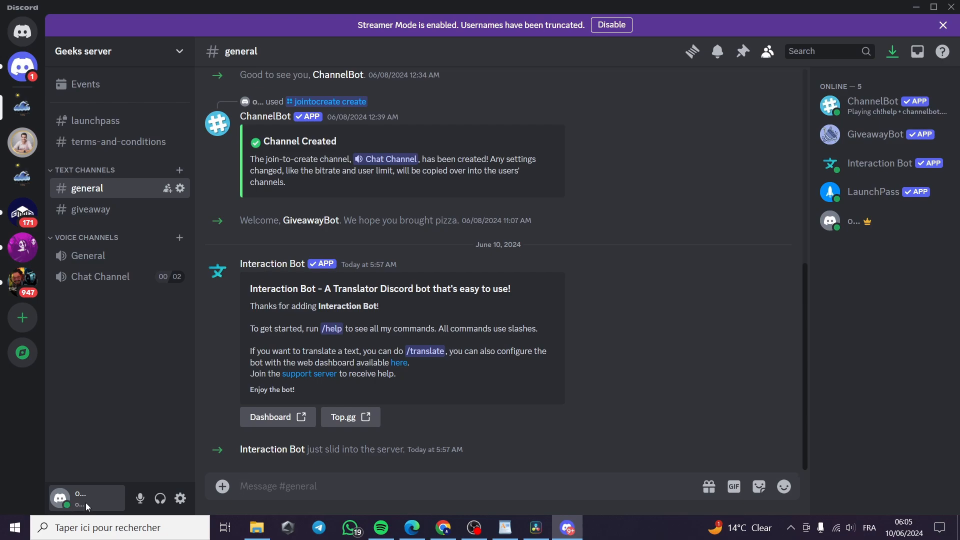
Copy your own username to the clipboard from the profile card, then close the card
left_click(80, 496)
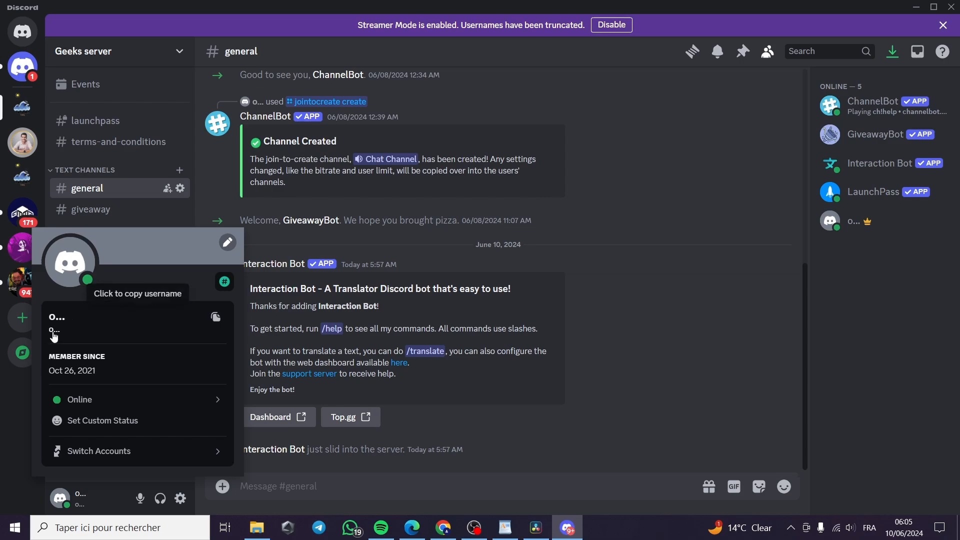
mouse_move(78, 331)
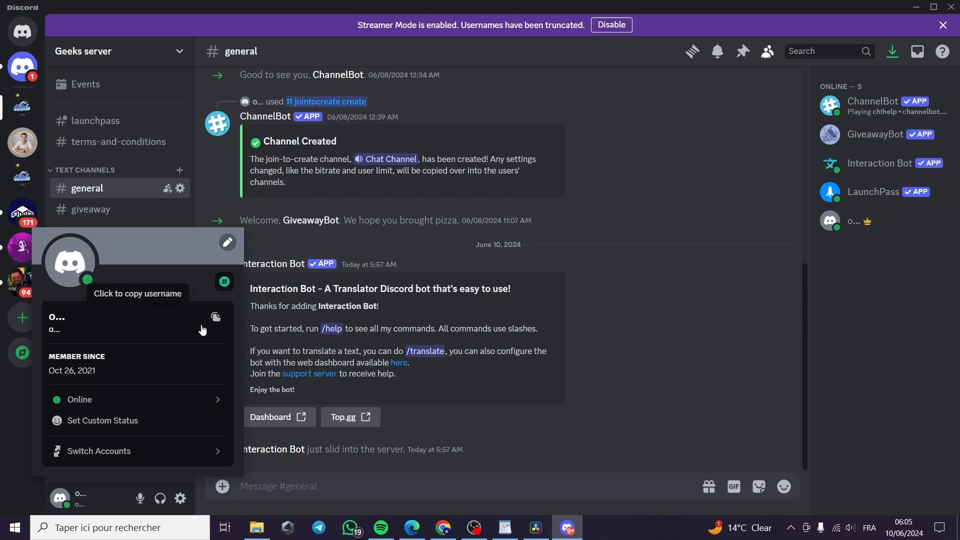
left_click(216, 317)
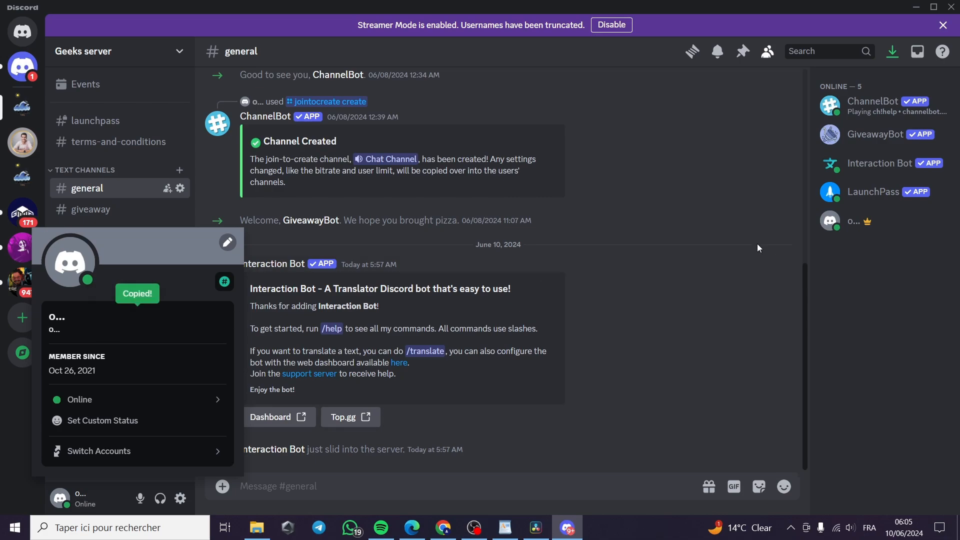
mouse_move(767, 51)
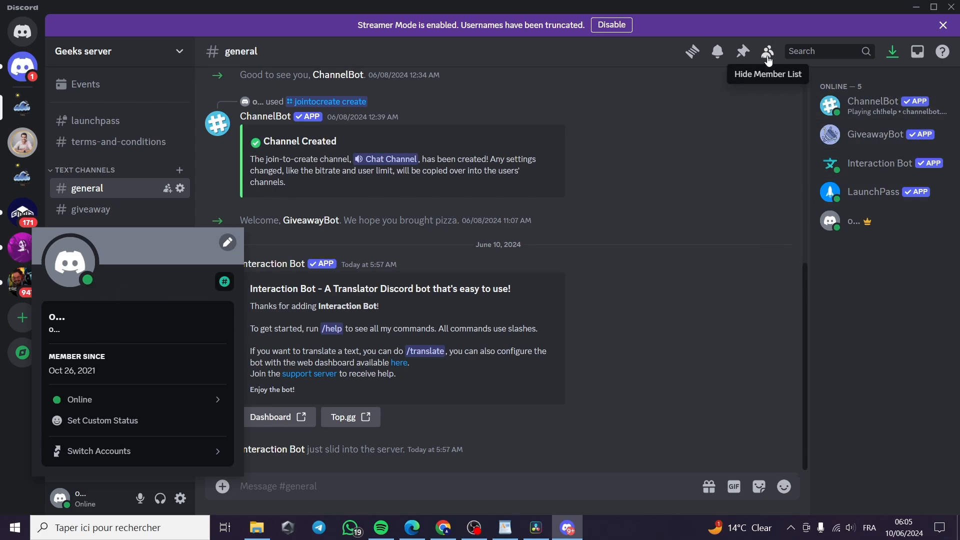
mouse_move(827, 51)
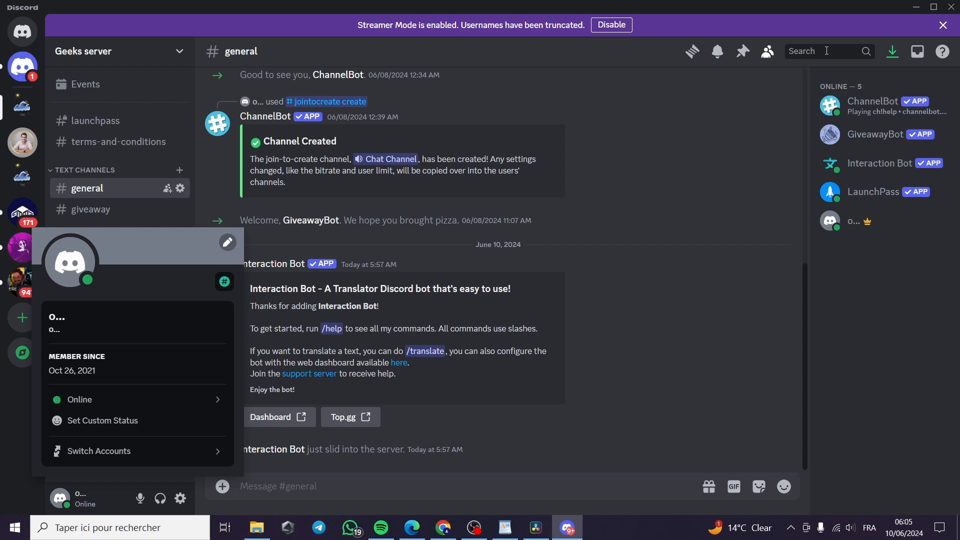
left_click(43, 60)
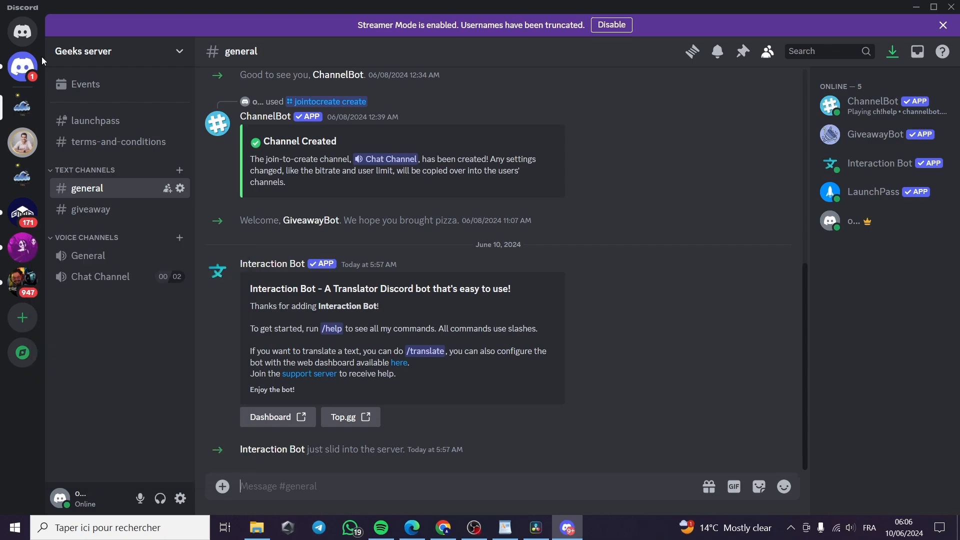
mouse_move(22, 31)
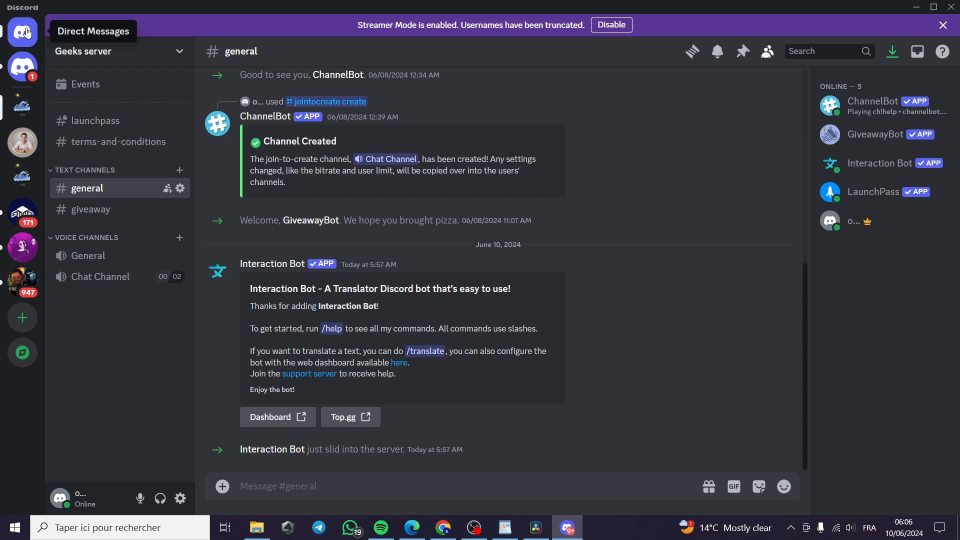
Go to Discord home so the Friends view with the Add Friend page shows
left_click(23, 32)
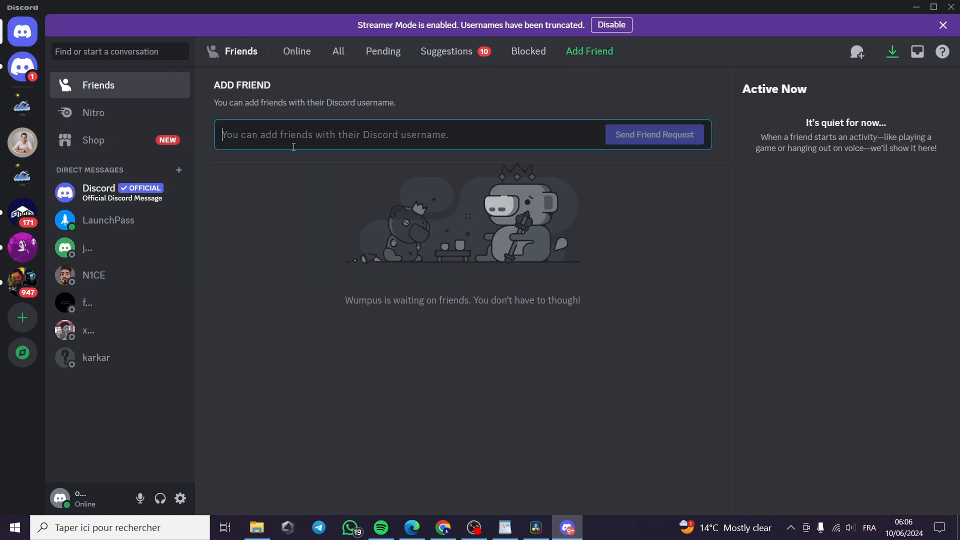
mouse_move(339, 135)
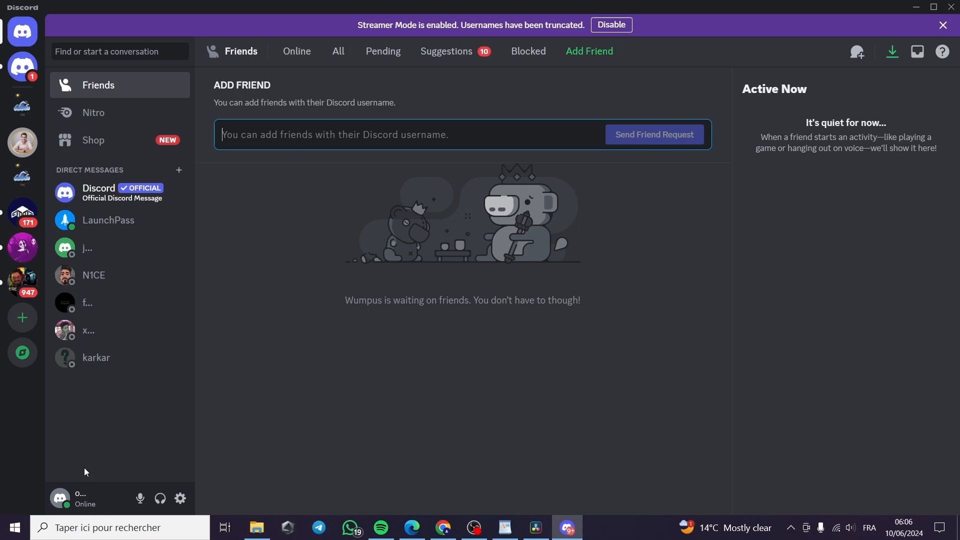
left_click(59, 497)
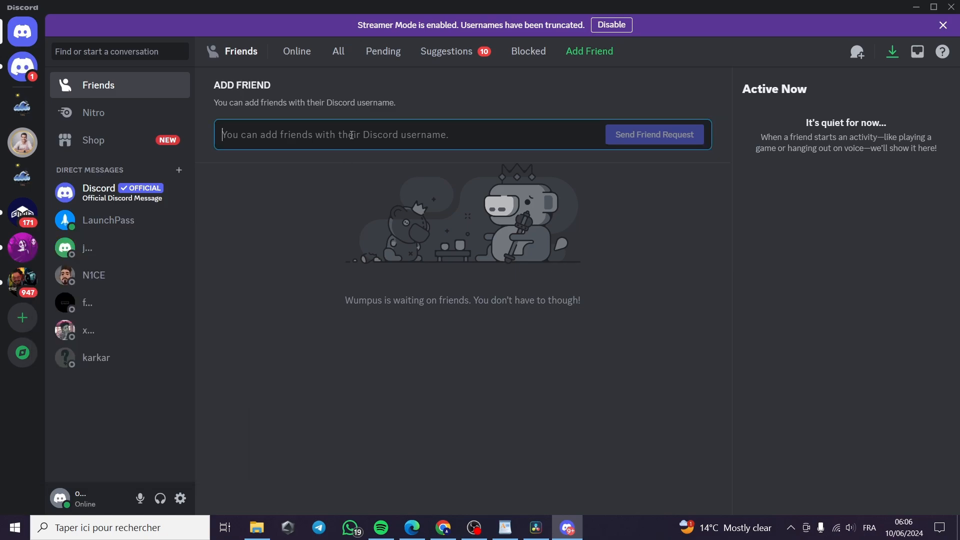
type("oualidsahel")
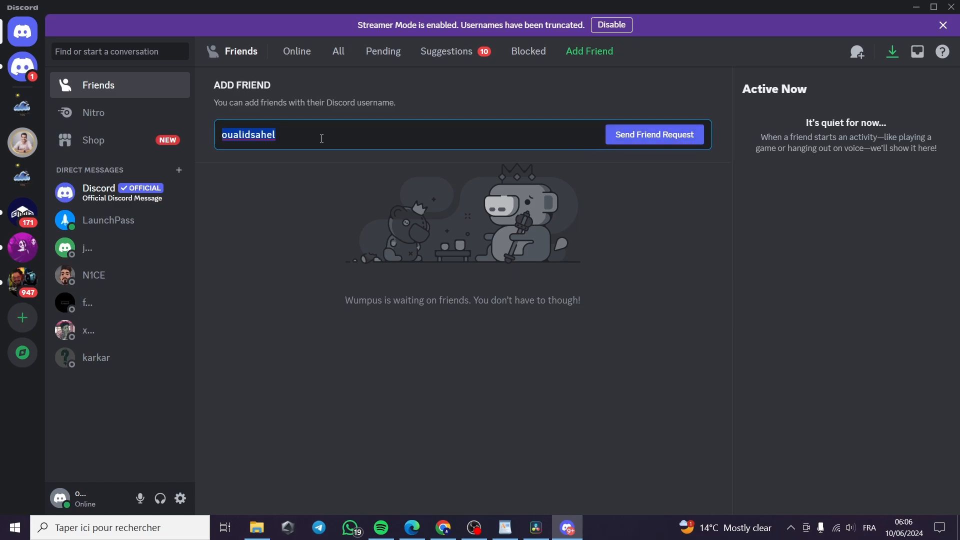
key("Backspace")
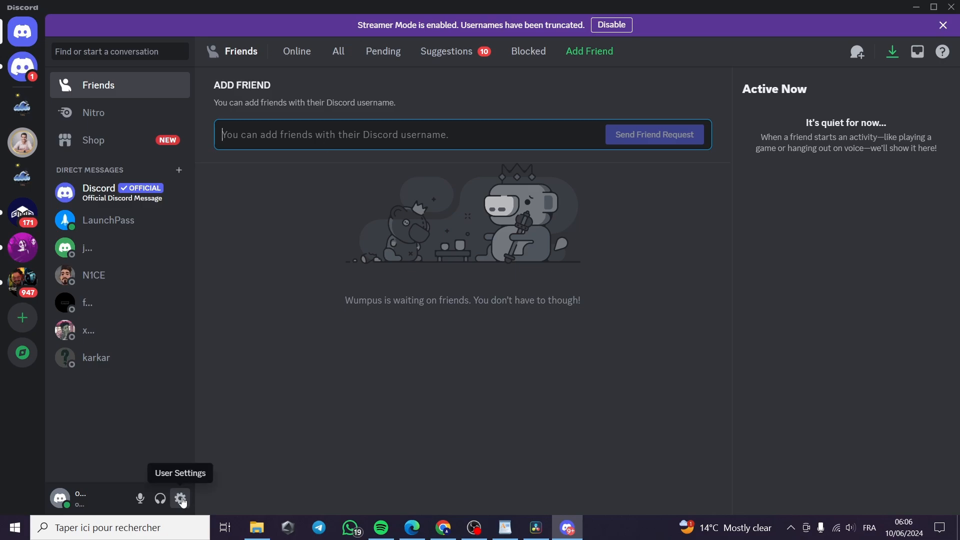
Open User Settings from the gear beside your name in the user panel
left_click(180, 498)
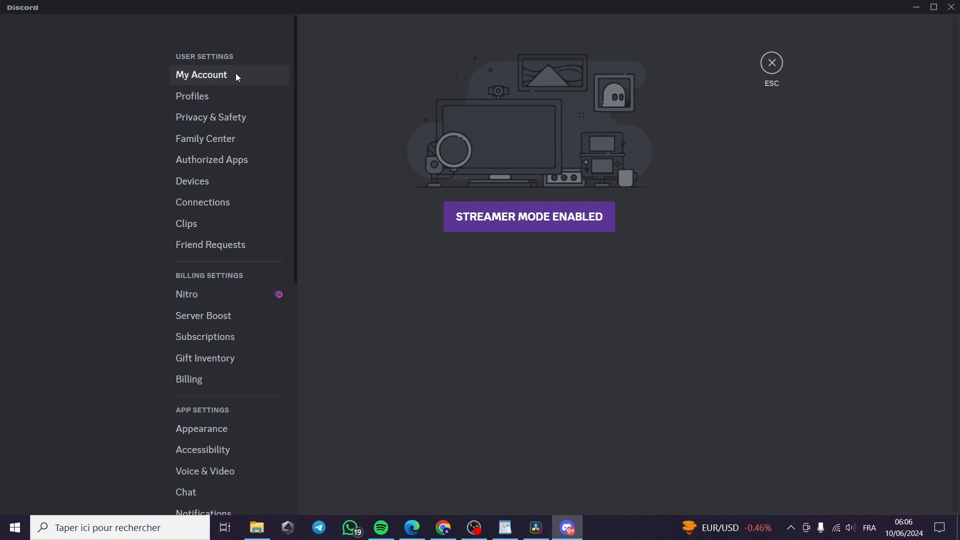
mouse_move(543, 219)
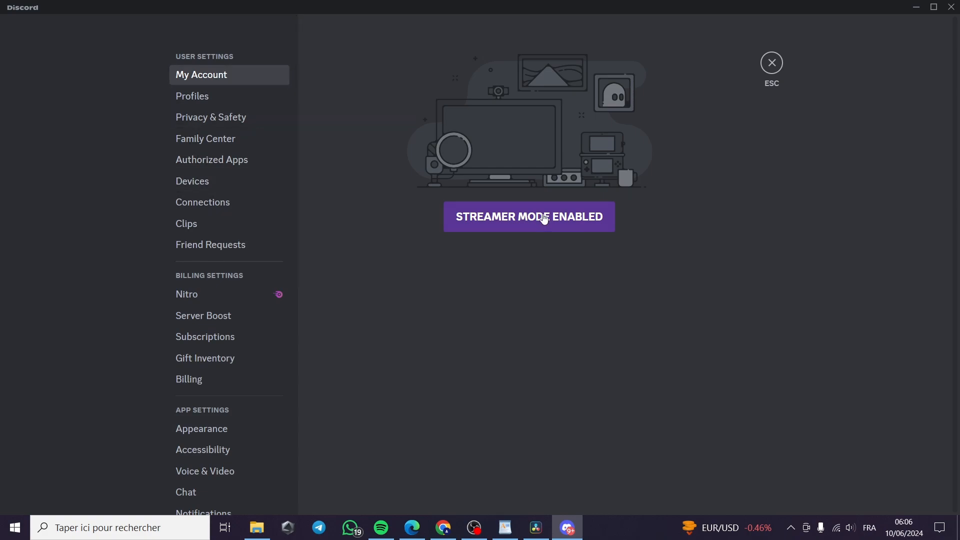
mouse_move(597, 146)
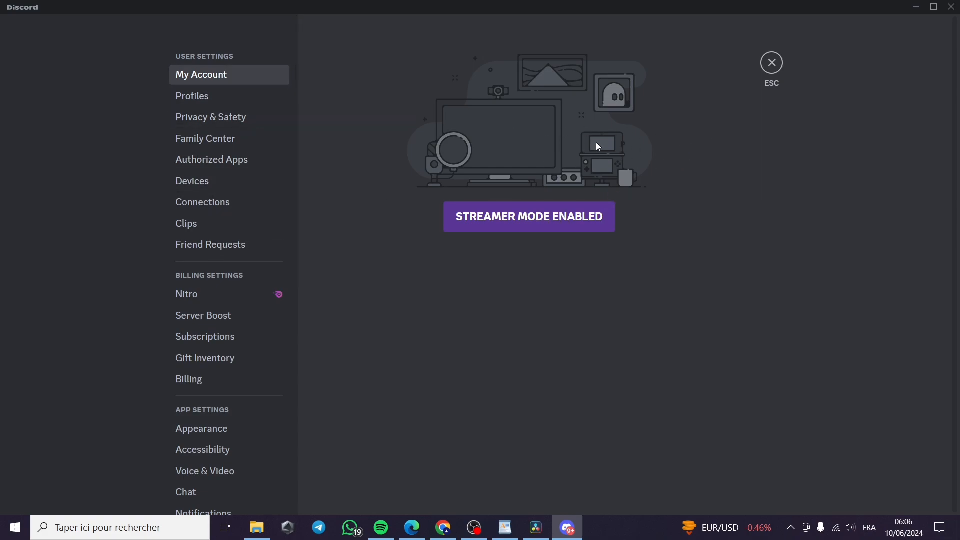
mouse_move(449, 179)
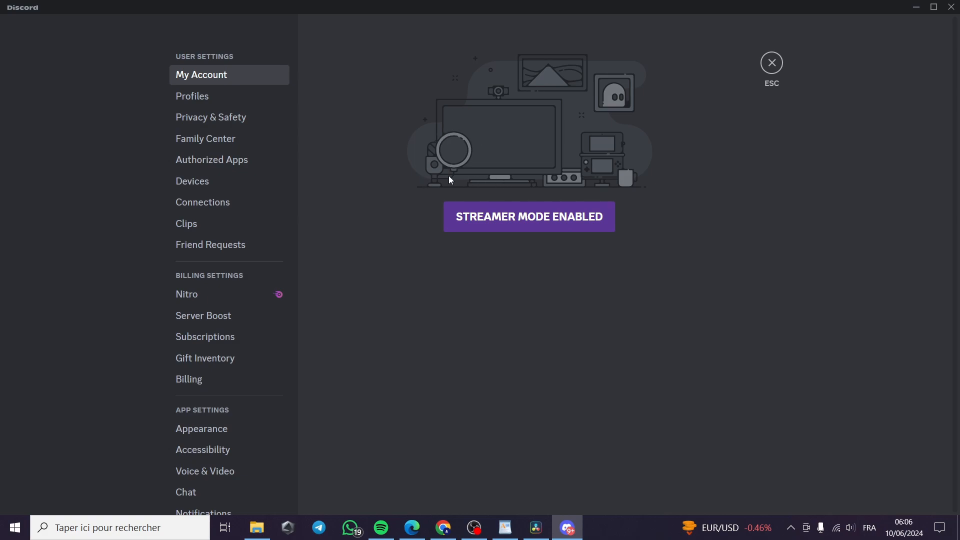
mouse_move(631, 199)
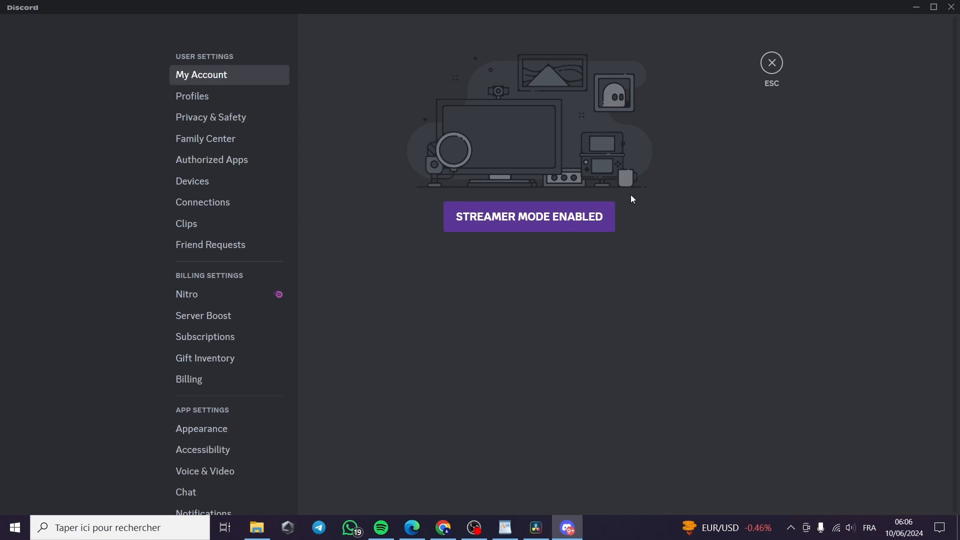
mouse_move(390, 184)
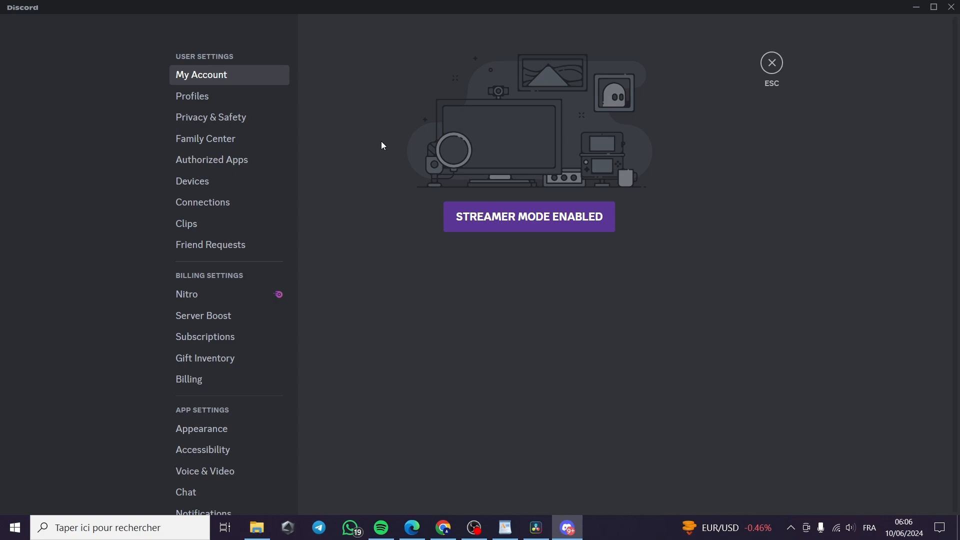
mouse_move(418, 225)
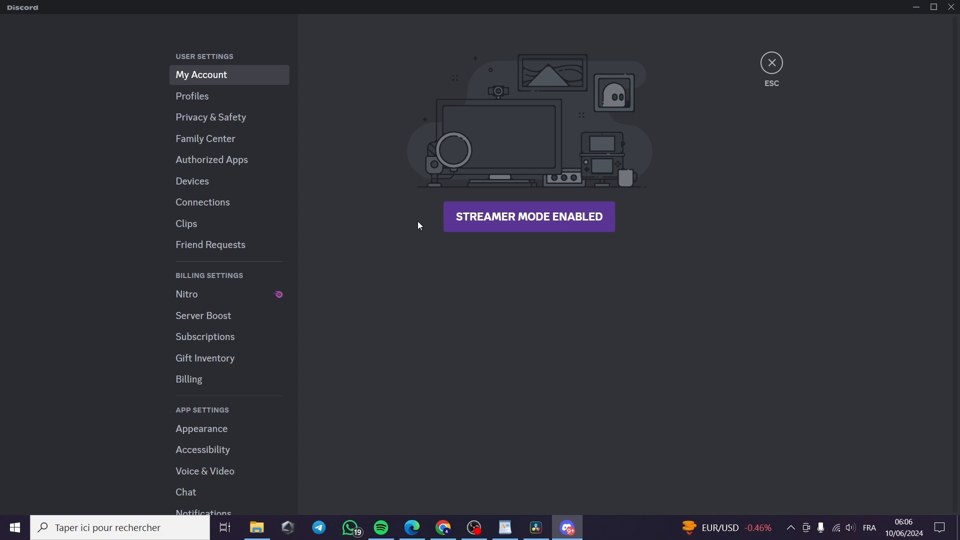
mouse_move(566, 251)
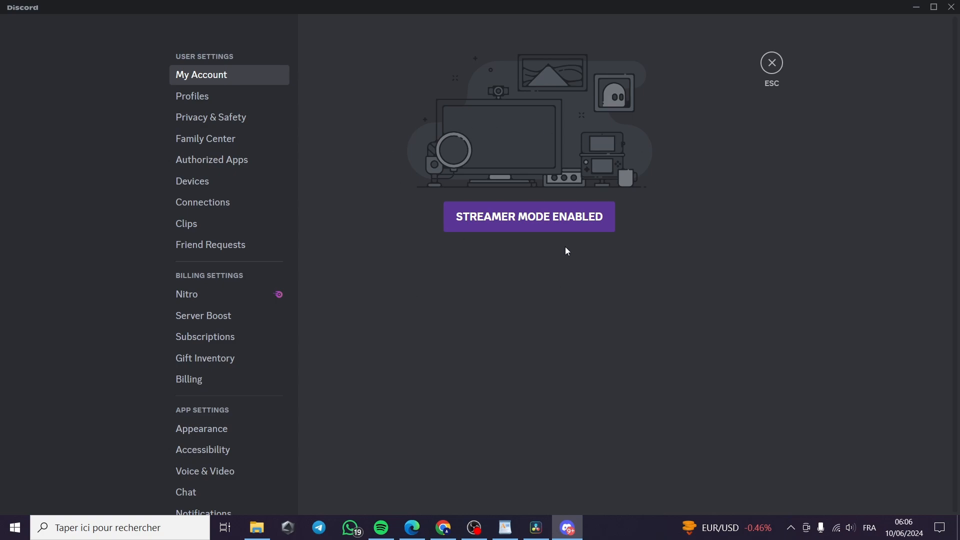